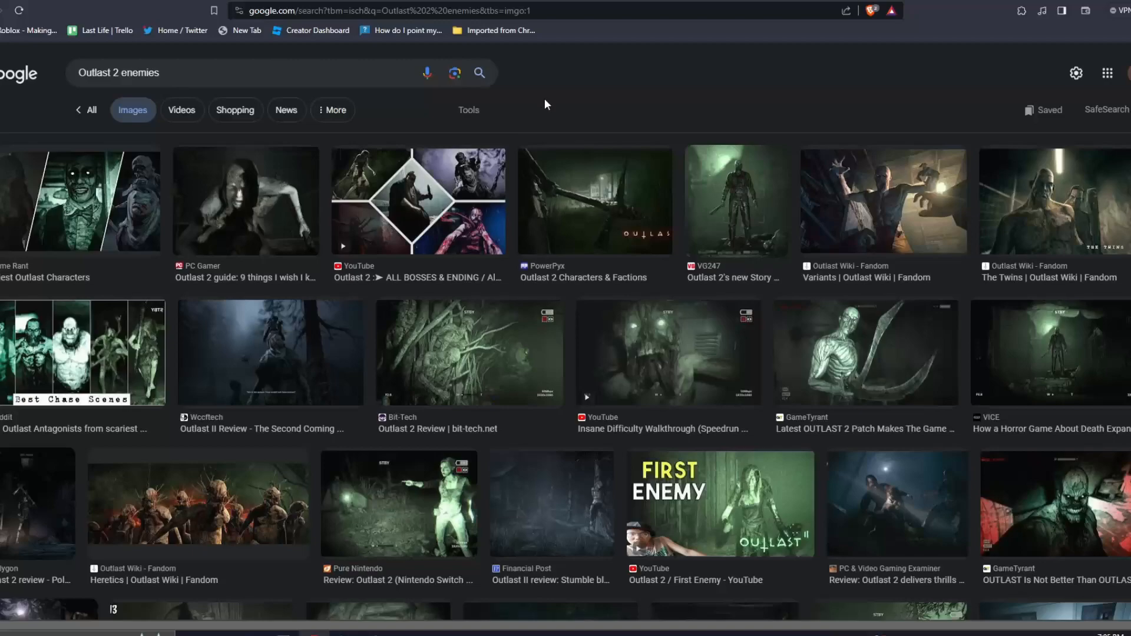
mouse_move(708, 208)
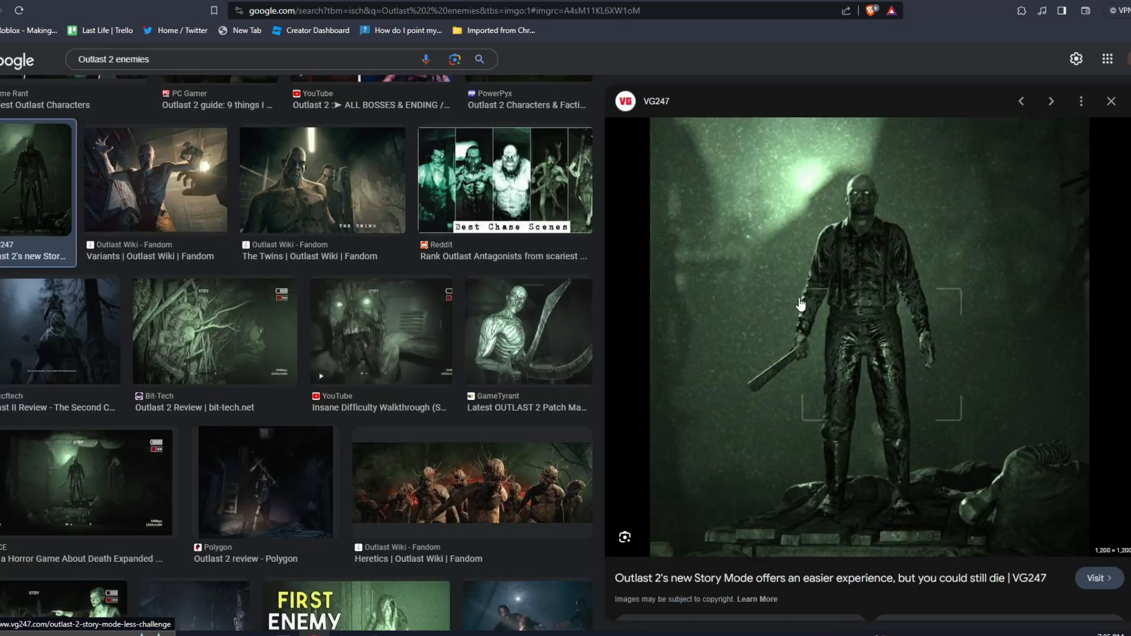
mouse_move(917, 311)
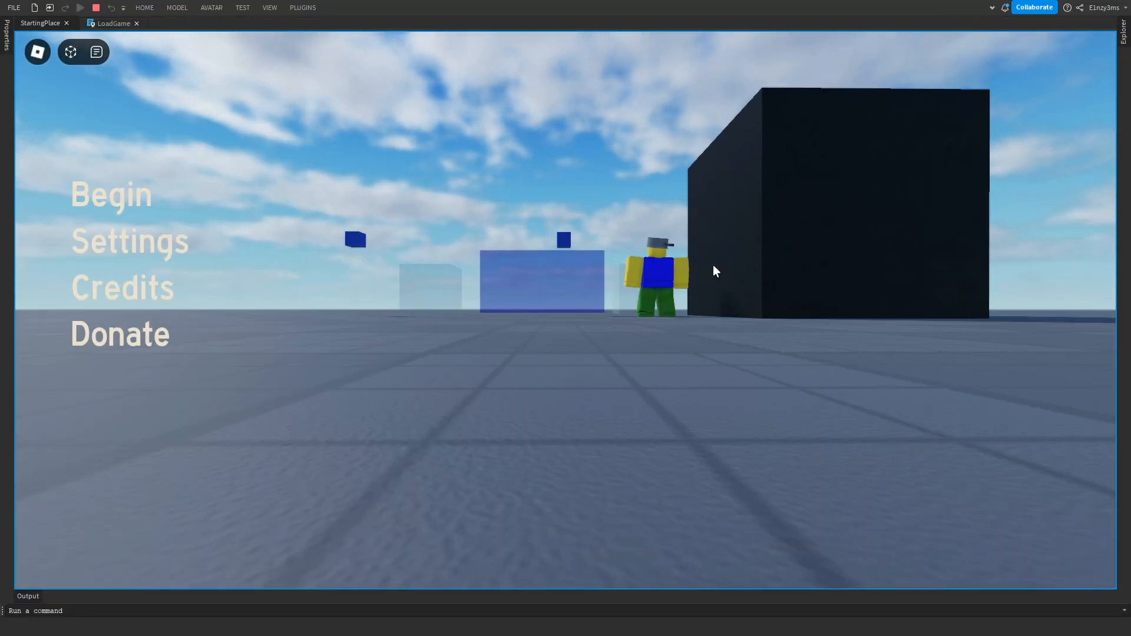
Show the Settings menu with Shadows Off and reflections, motion blur and lighting On
click(130, 240)
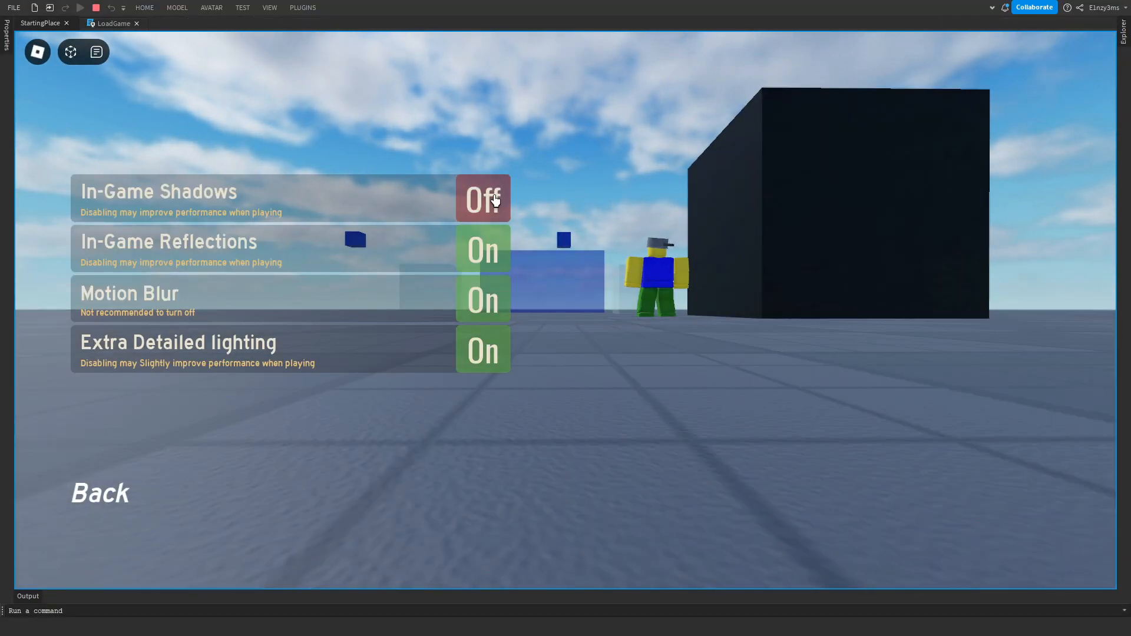